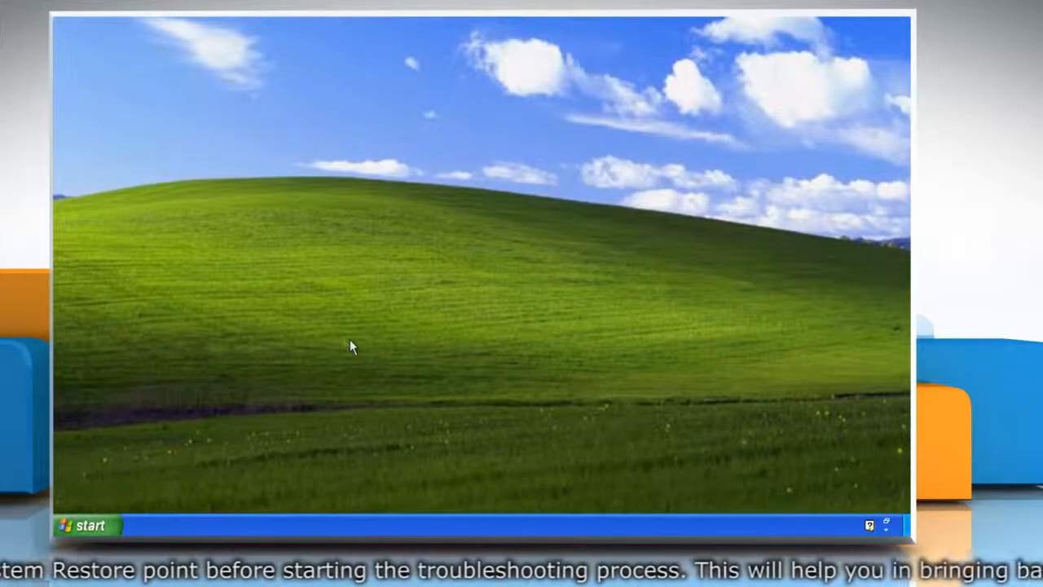
mouse_move(264, 399)
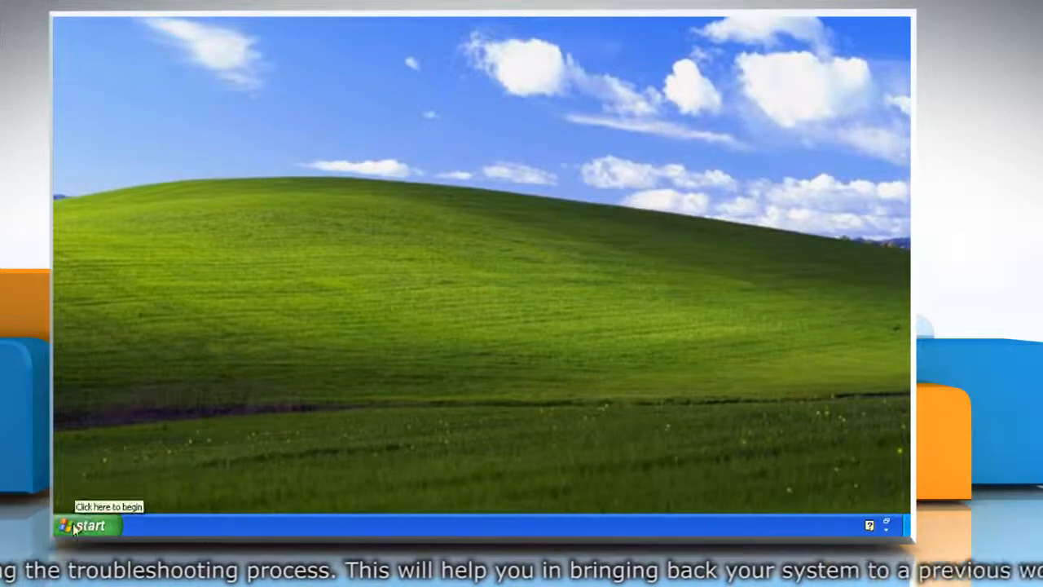
Step: Reach System Restore via Start > All Programs > Accessories > System Tools
click(85, 525)
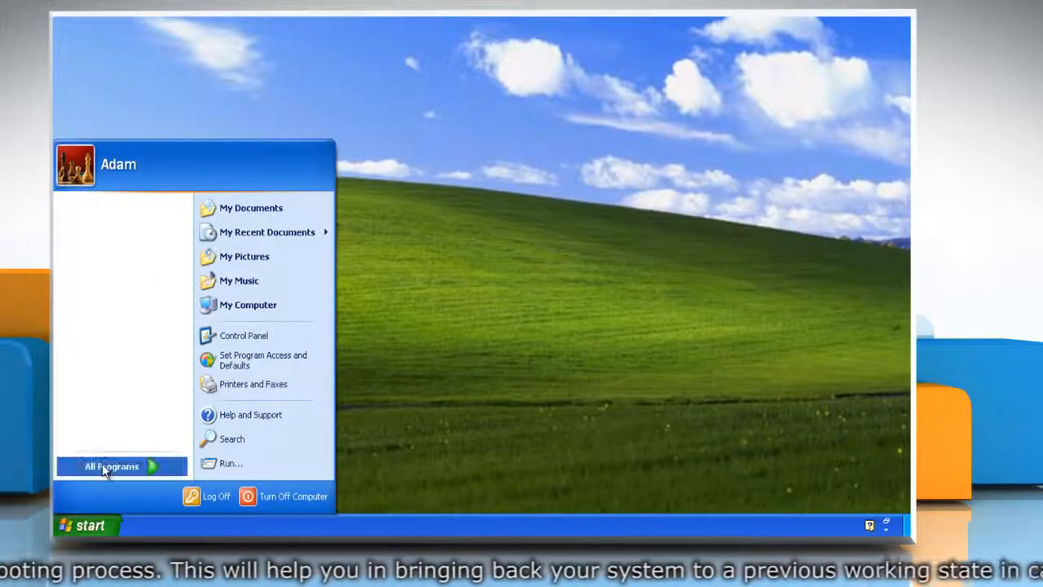
click(111, 466)
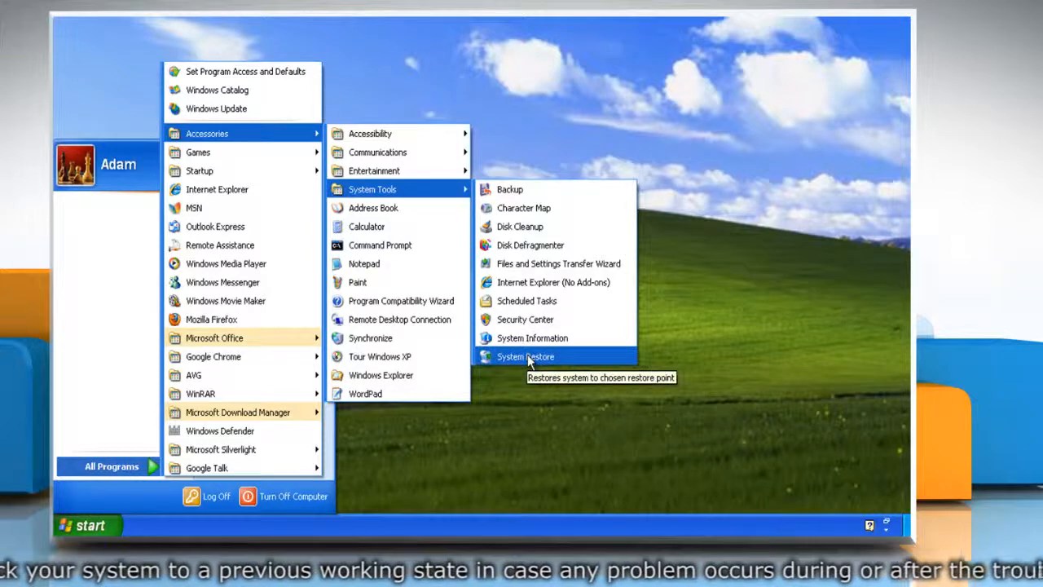
Step: Launch System Restore and choose to create a new restore point
click(524, 355)
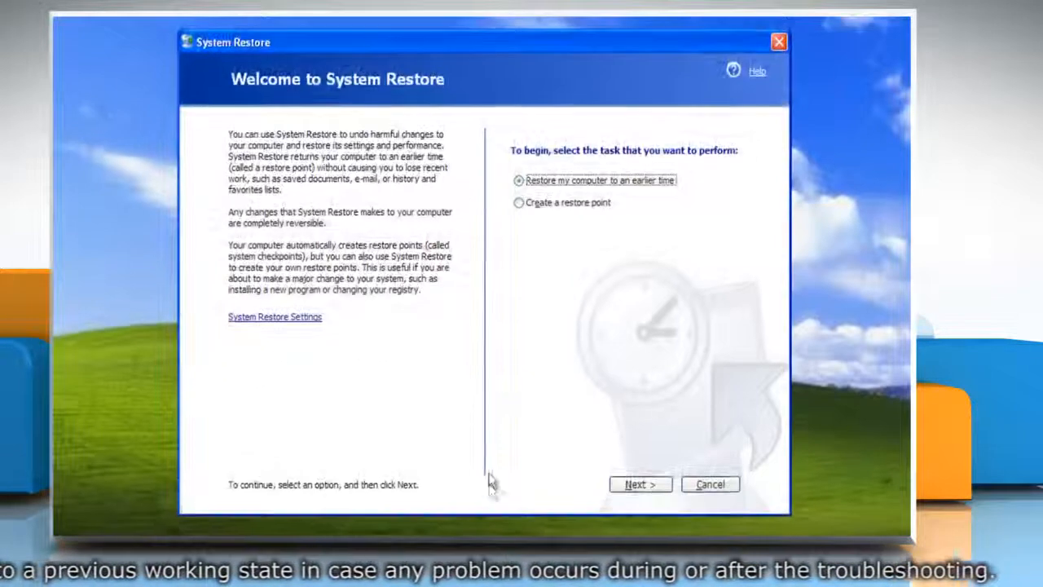
click(518, 202)
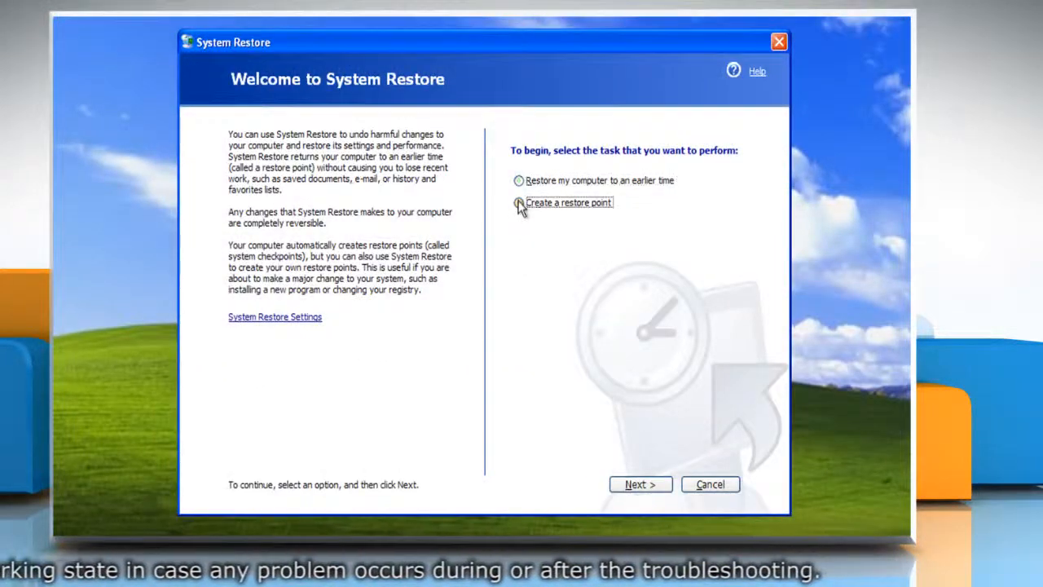
click(518, 203)
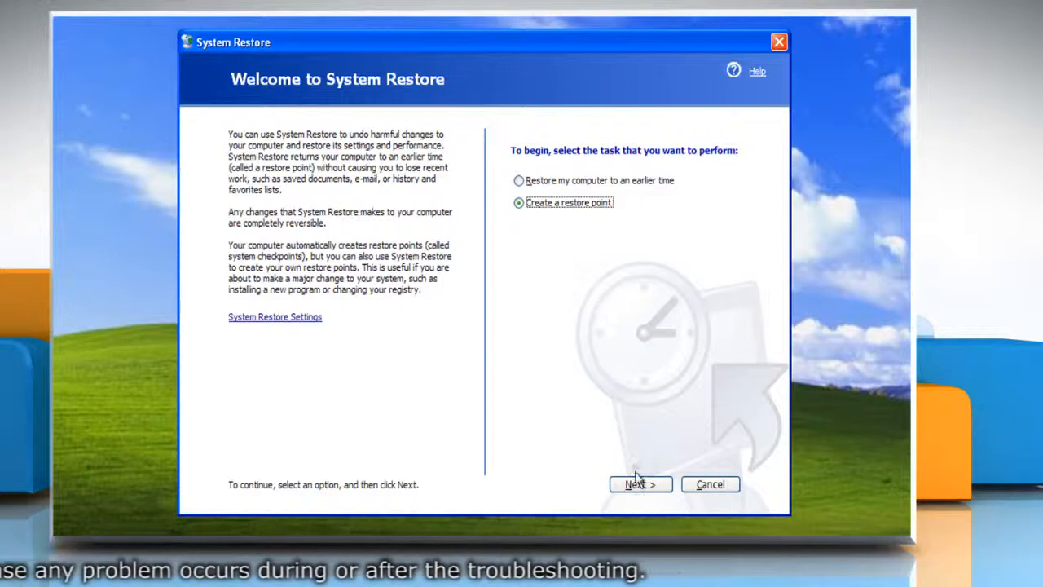
Step: Describe the point as 'restore point', create it, and close the wizard
click(641, 482)
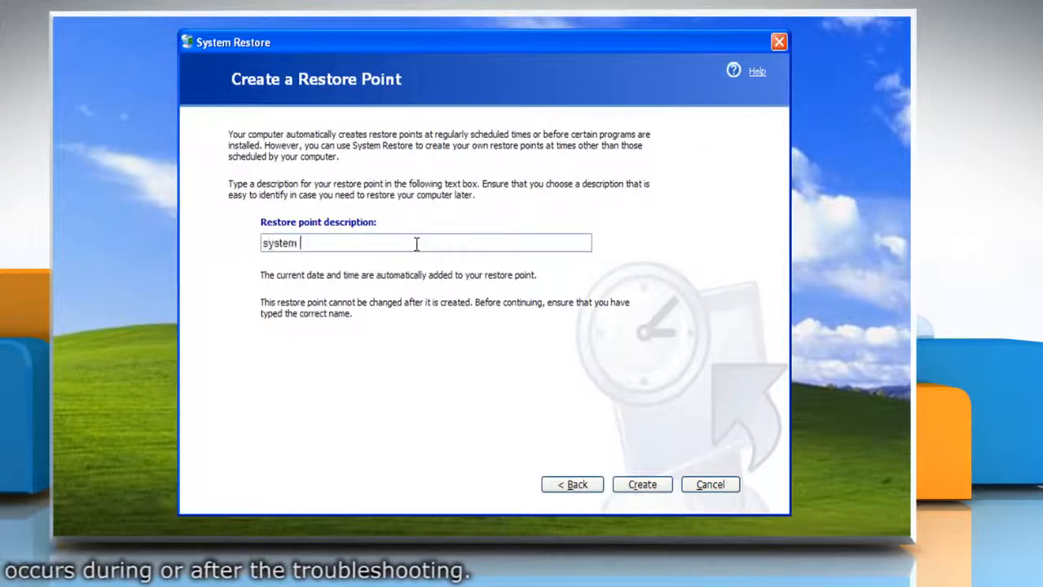
text(restore point)
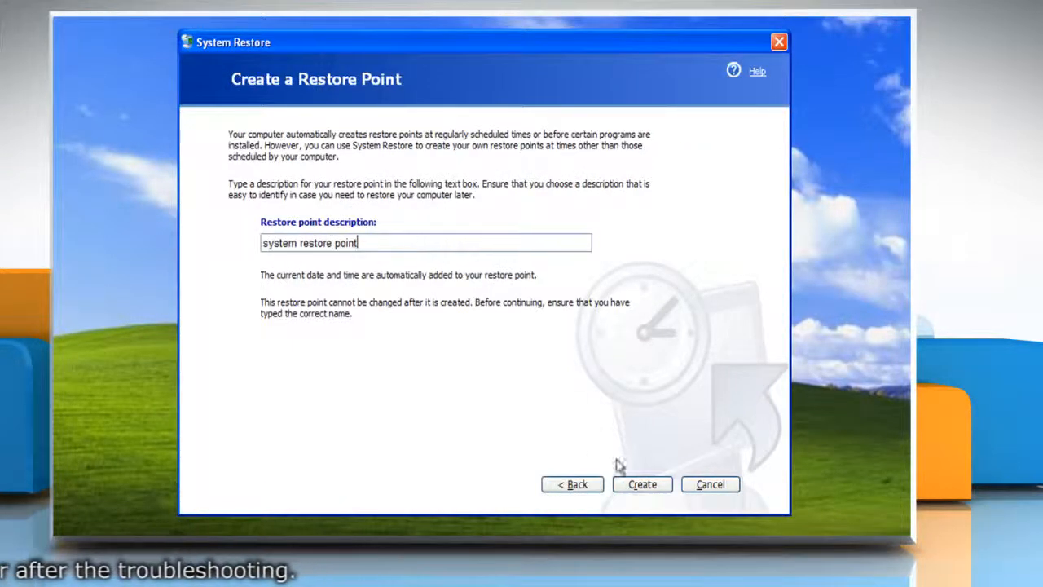
click(642, 484)
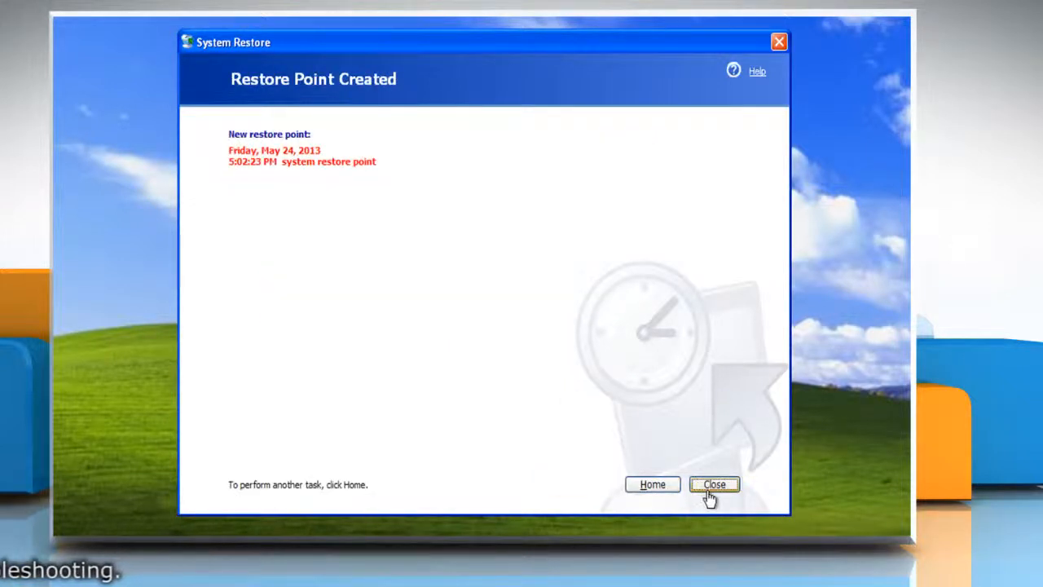
click(714, 484)
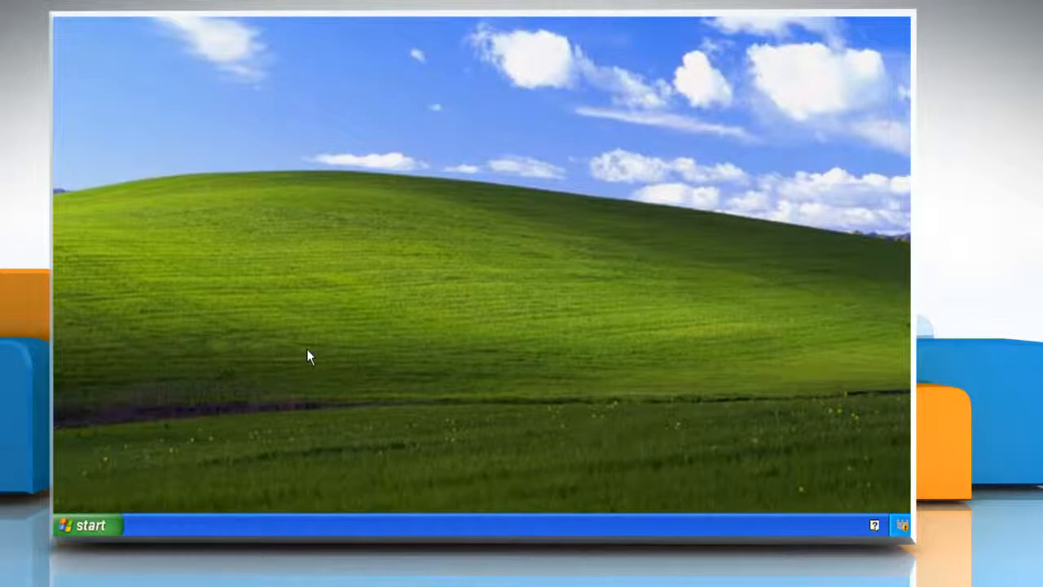
mouse_move(123, 497)
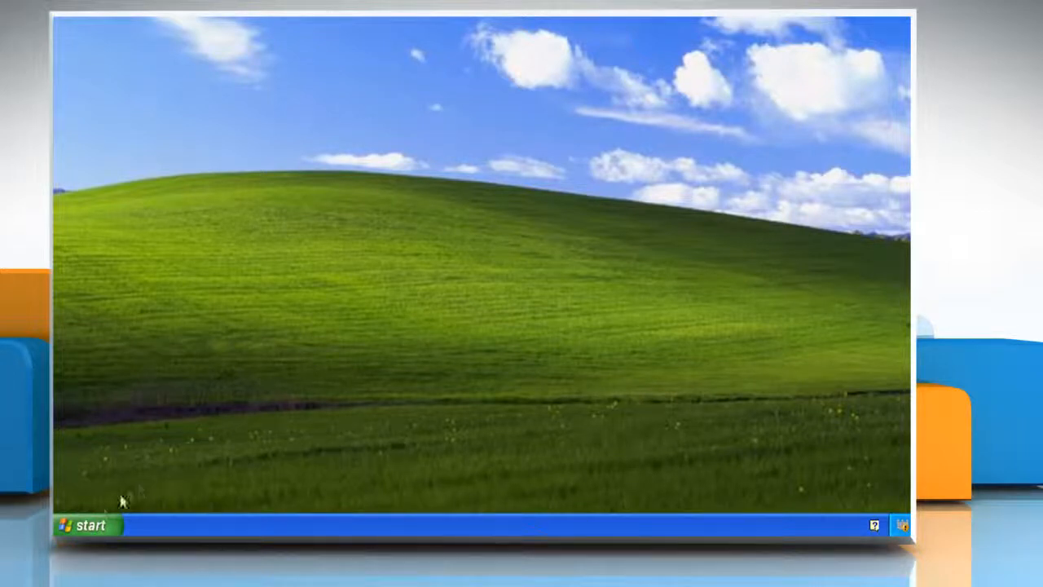
Step: Bring up the Control Panel from the Start menu
click(84, 525)
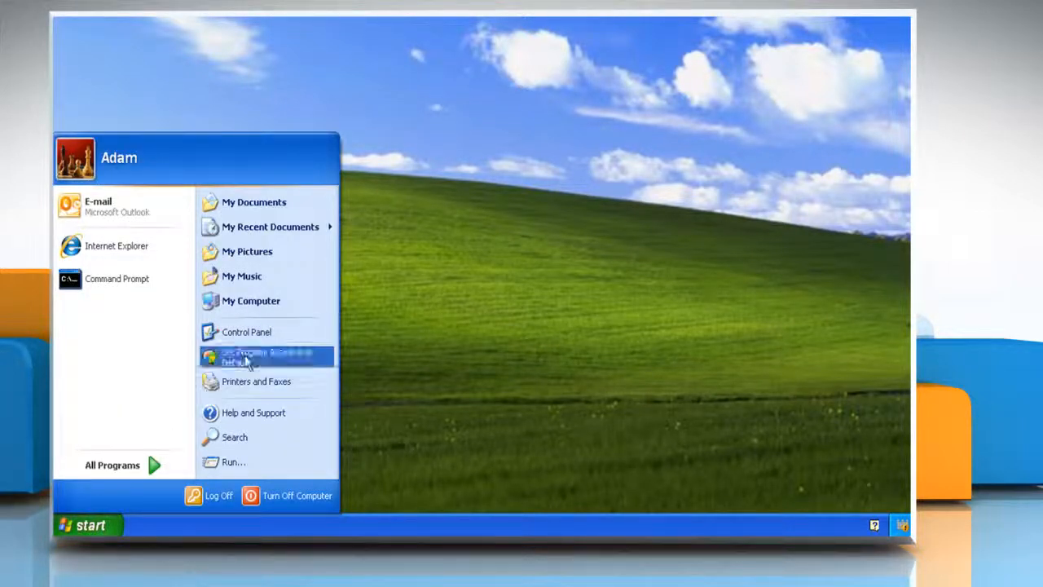
click(247, 332)
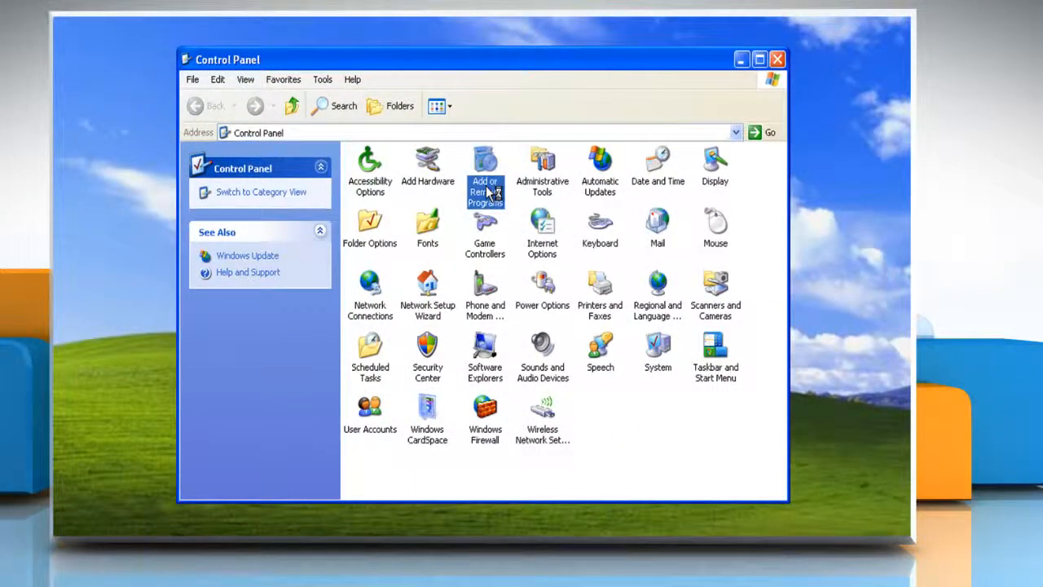
Step: In Add or Remove Programs, start Change/Remove for Microsoft .NET Framework 4 Client Profile
double_click(486, 166)
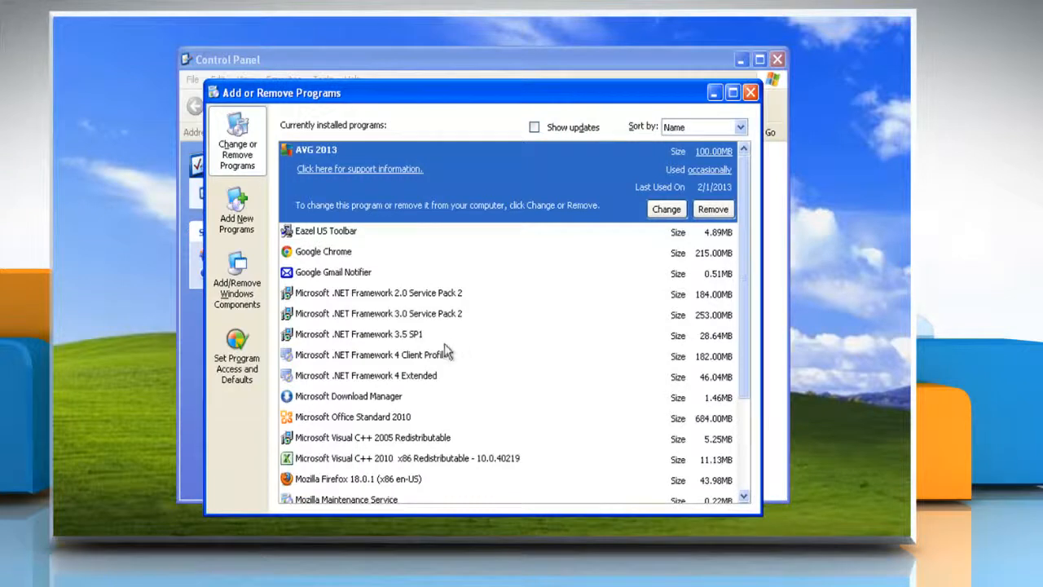
click(373, 354)
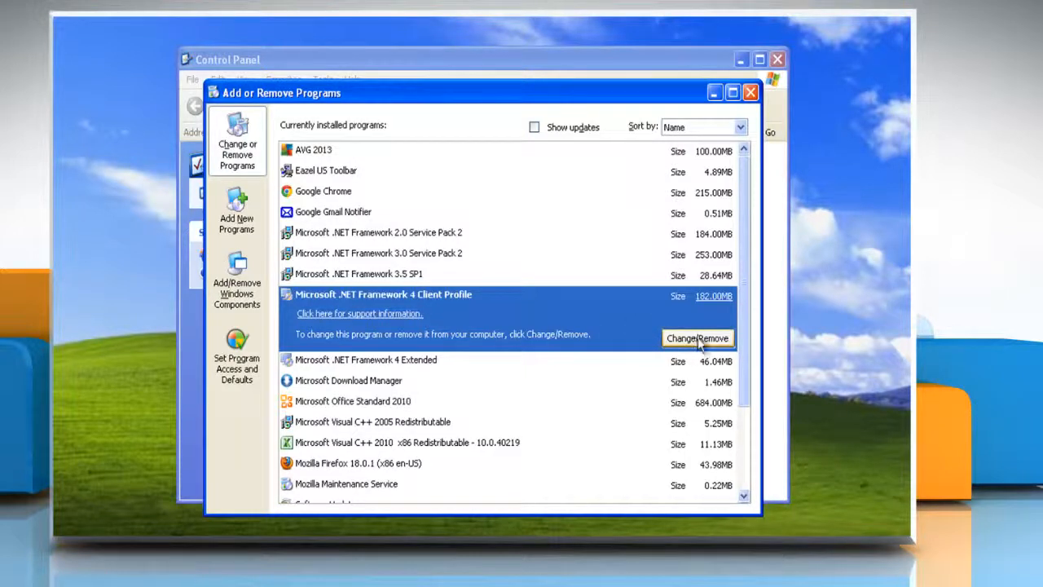
click(697, 337)
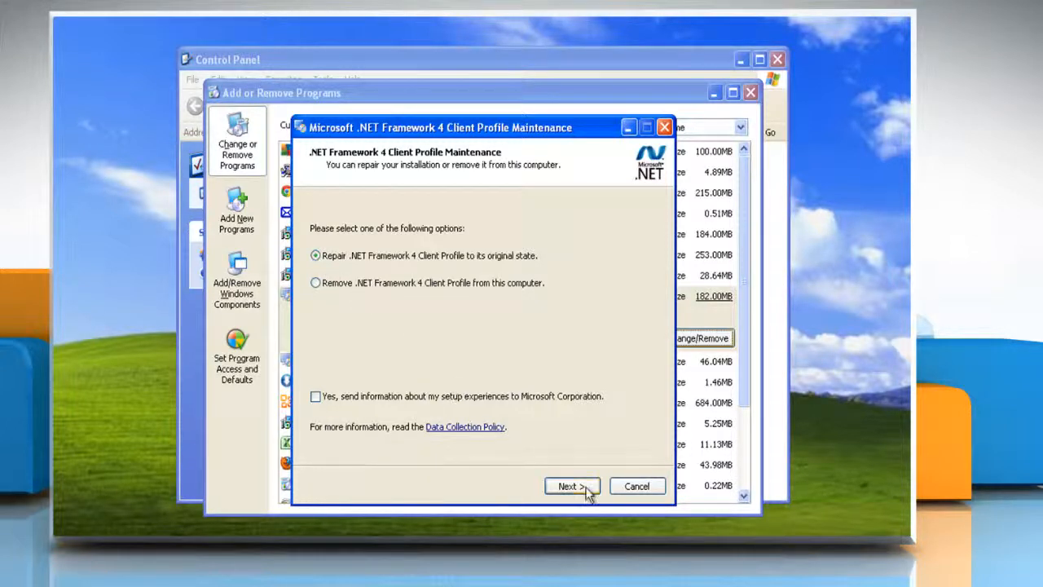
Step: Run the Repair of .NET Framework 4 Client Profile to completion and answer the restart prompt
click(570, 485)
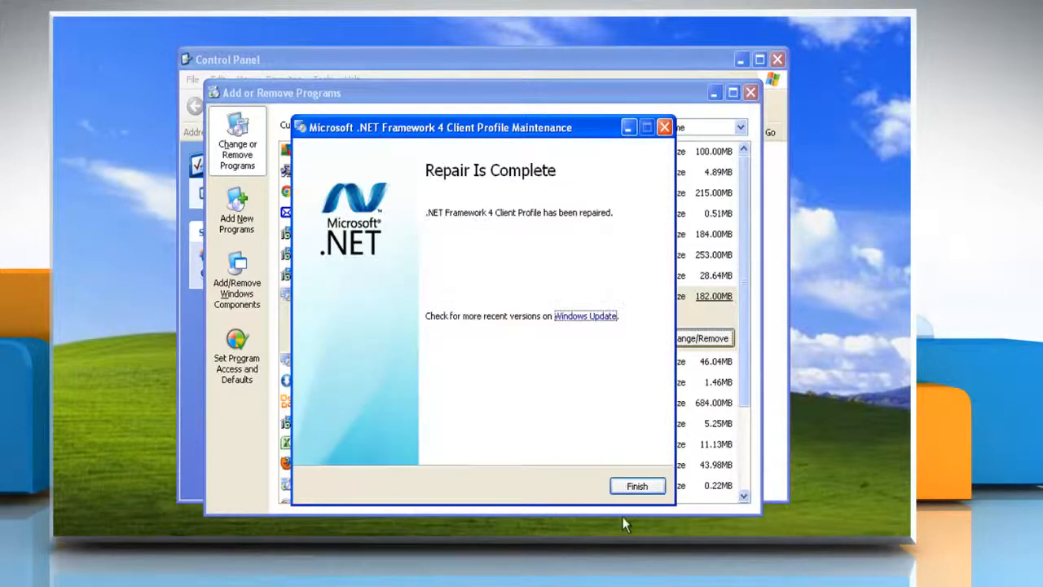
click(635, 486)
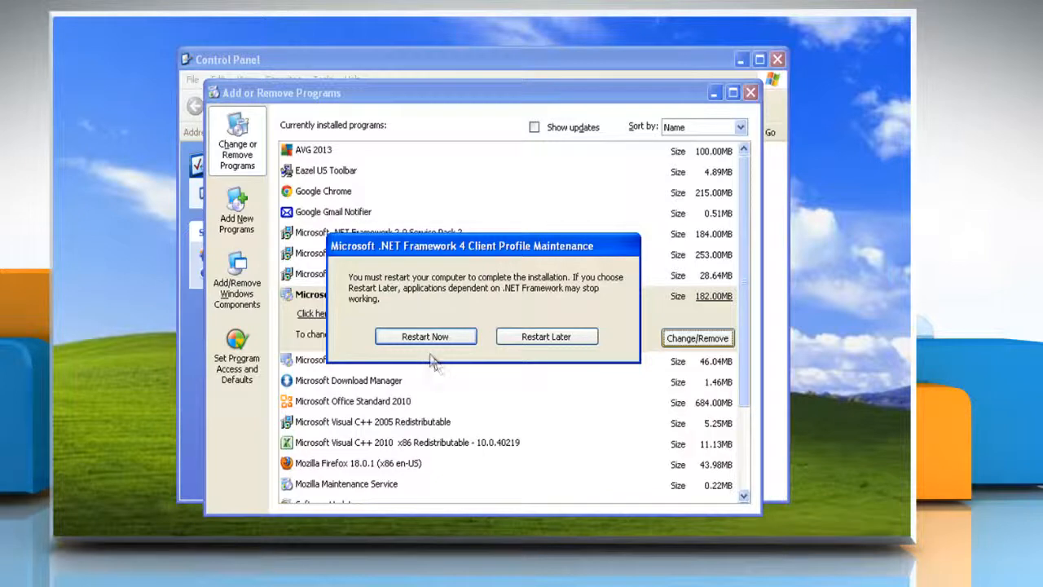
click(424, 336)
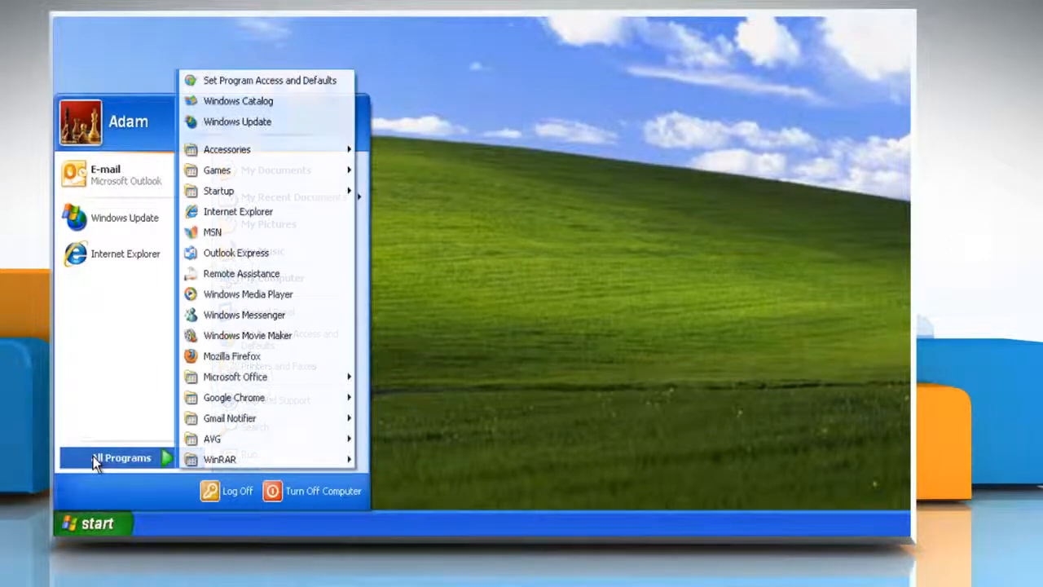
Step: Launch Windows Update and start an Express check for high-priority updates
click(238, 121)
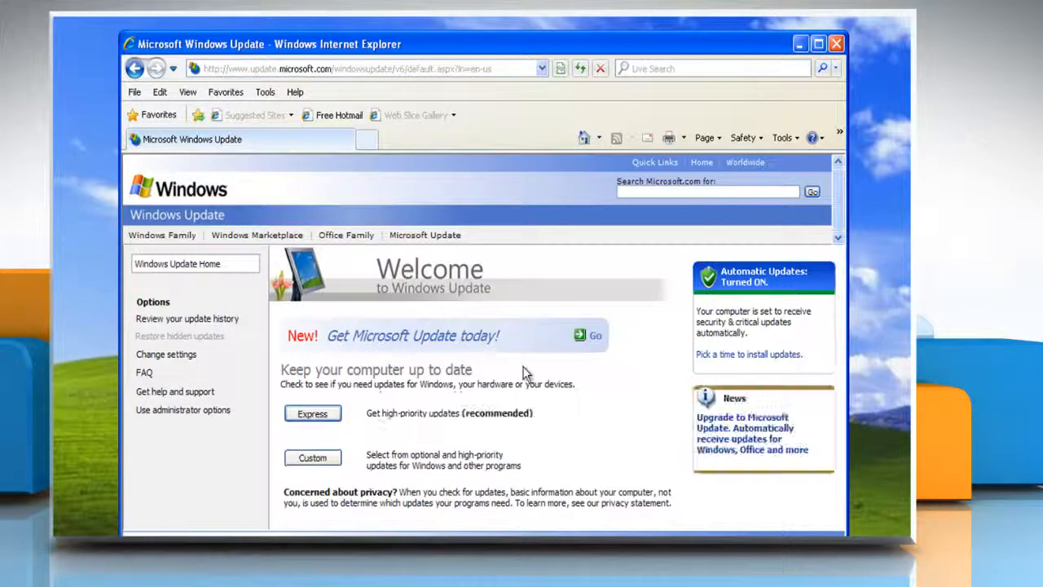
click(312, 412)
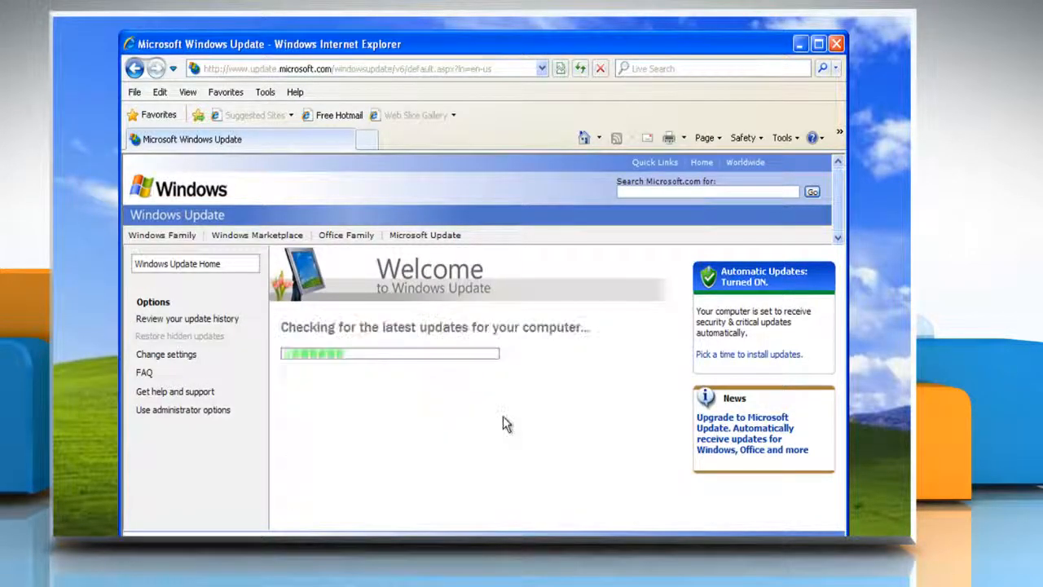